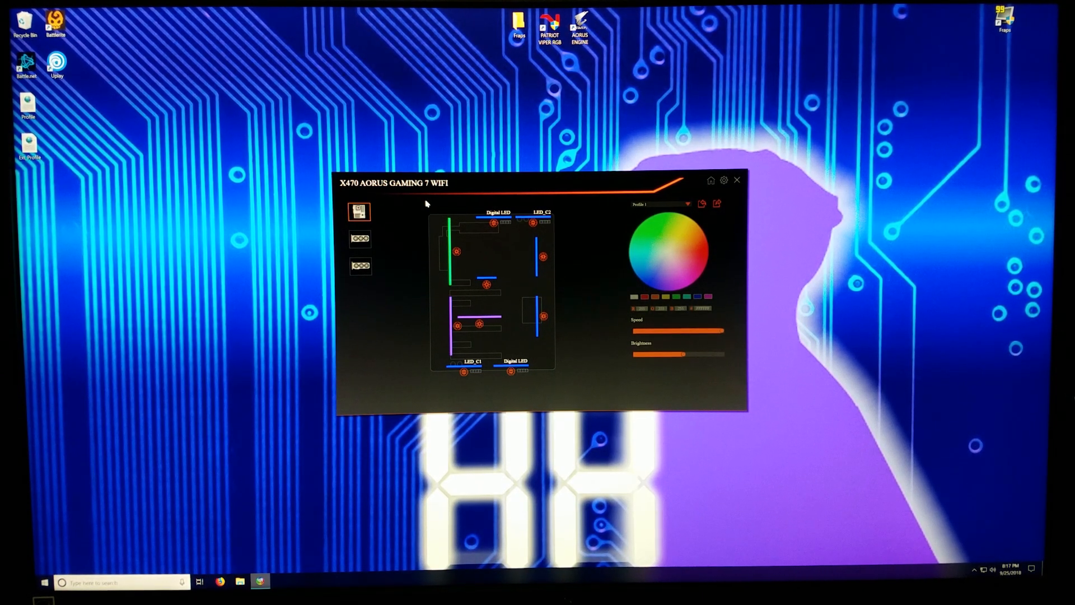
{"action": "mouse_move", "coordinate": [615, 122]}
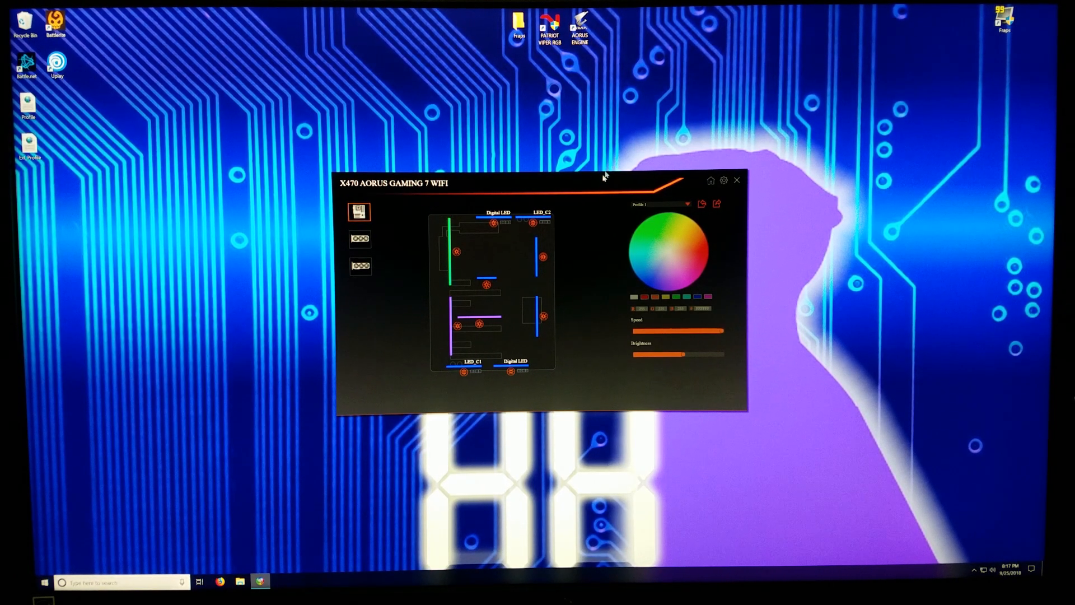
{"action": "mouse_move", "coordinate": [688, 318]}
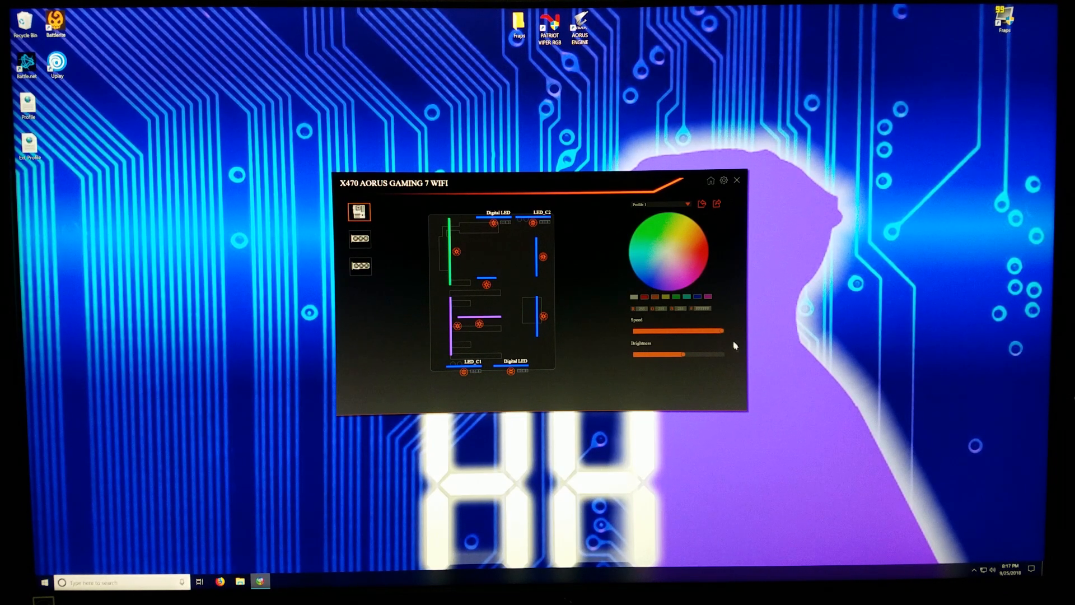
{"action": "mouse_move", "coordinate": [803, 256]}
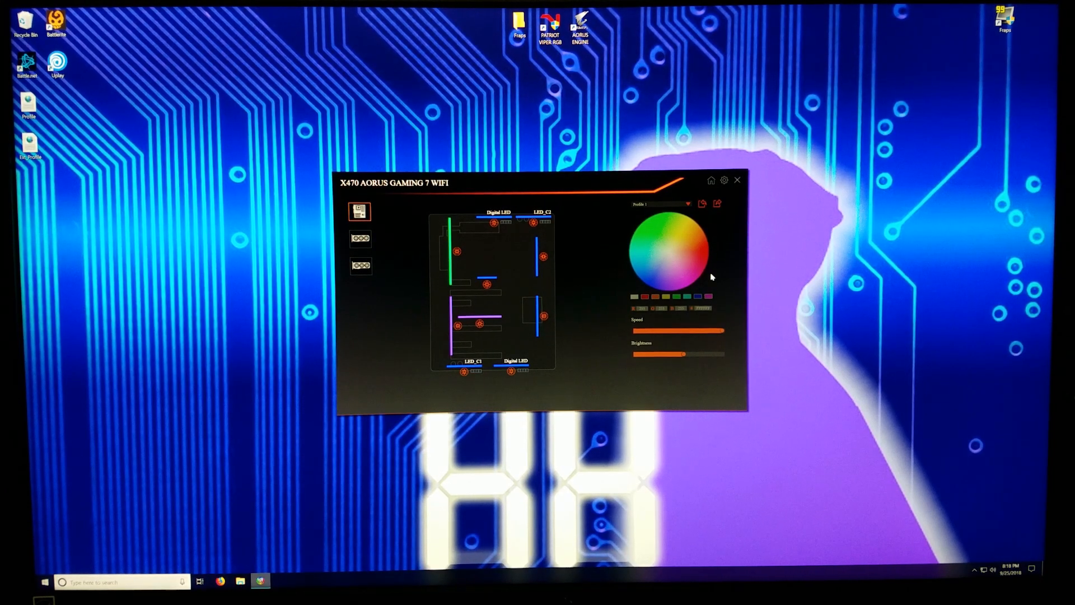
{"action": "mouse_move", "coordinate": [722, 260]}
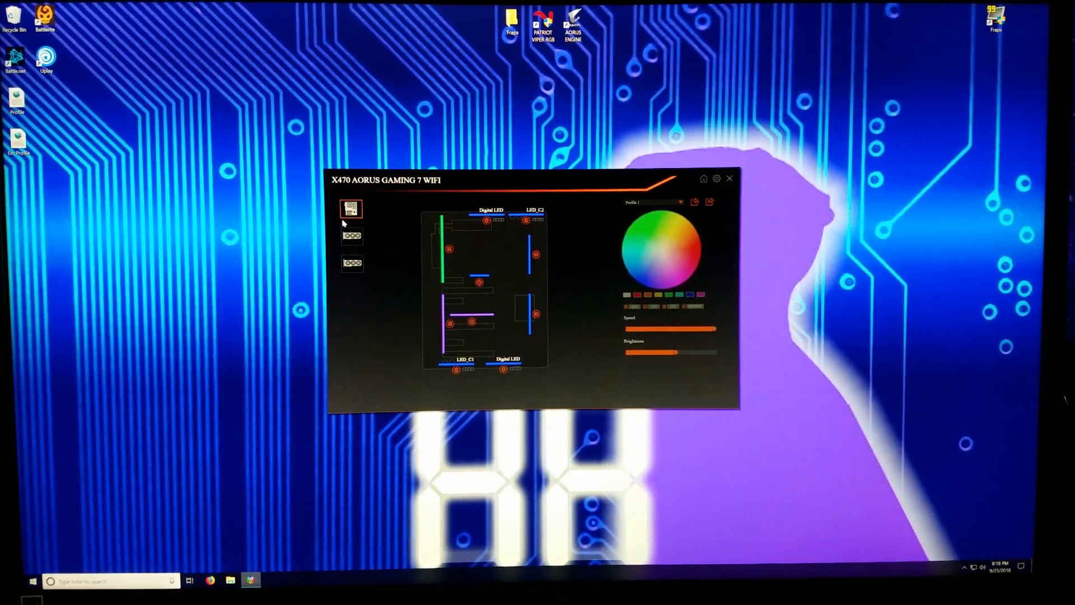
Step: Show the AORUS Graphic Card lighting effects and colour wheel
{"action": "left_click", "coordinate": [351, 236]}
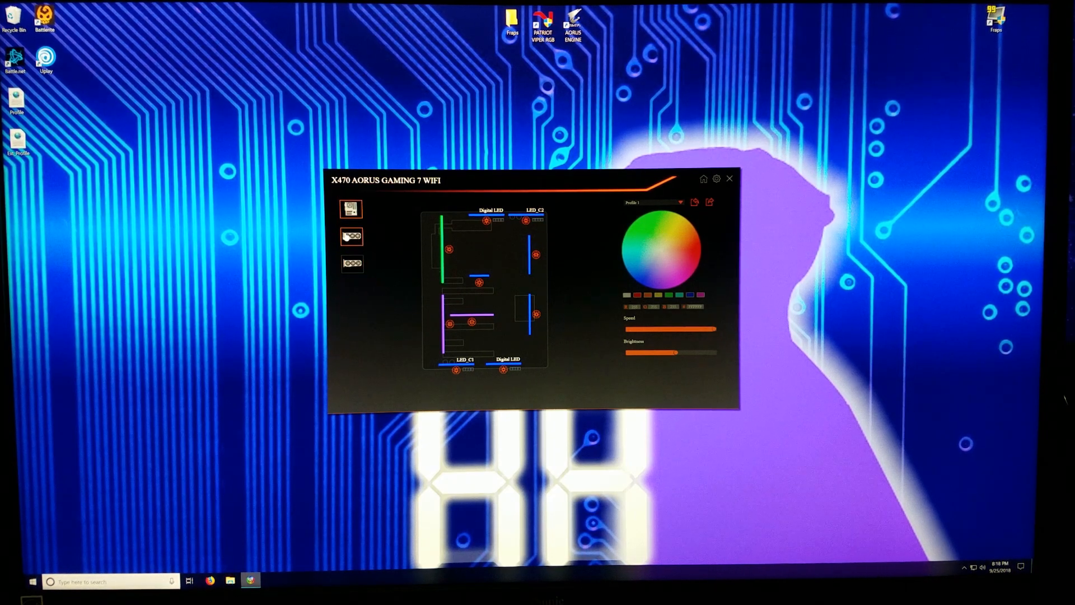
{"action": "left_click", "coordinate": [352, 236]}
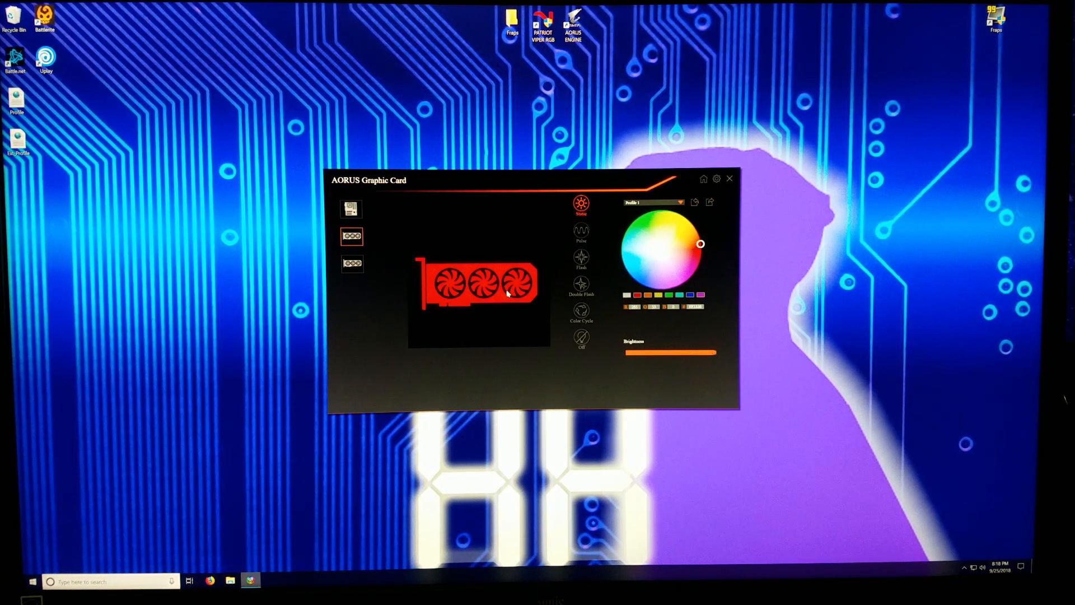
{"action": "mouse_move", "coordinate": [616, 257]}
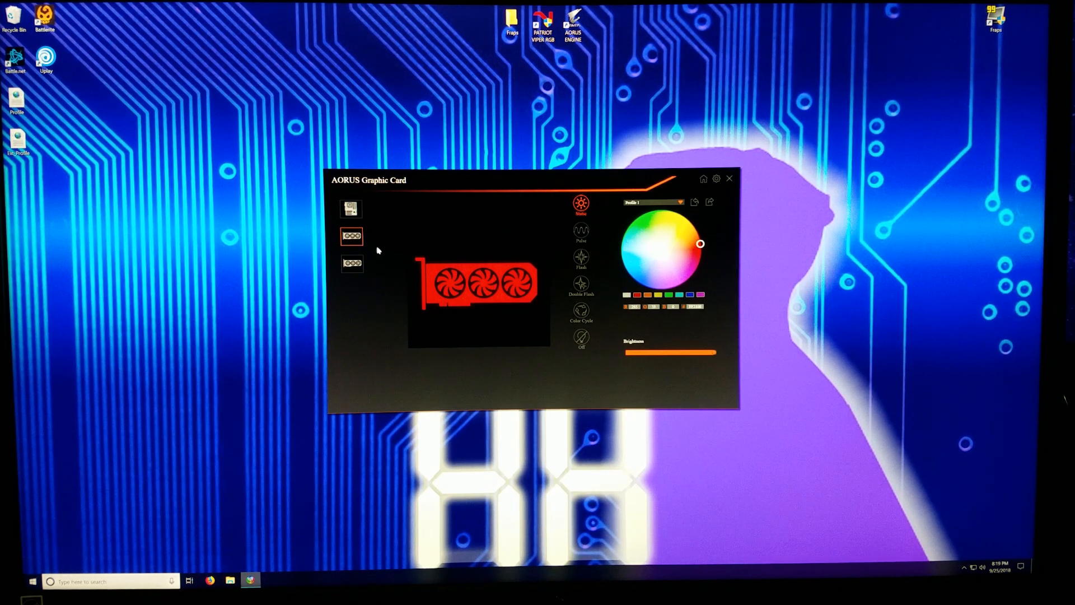
{"action": "mouse_move", "coordinate": [352, 224]}
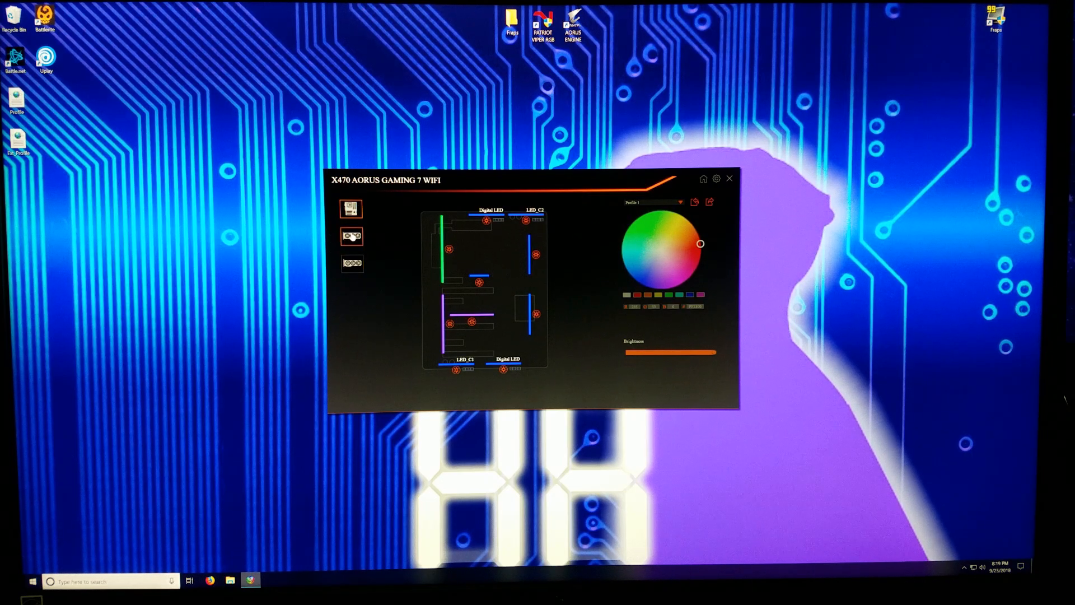
{"action": "left_click", "coordinate": [351, 236]}
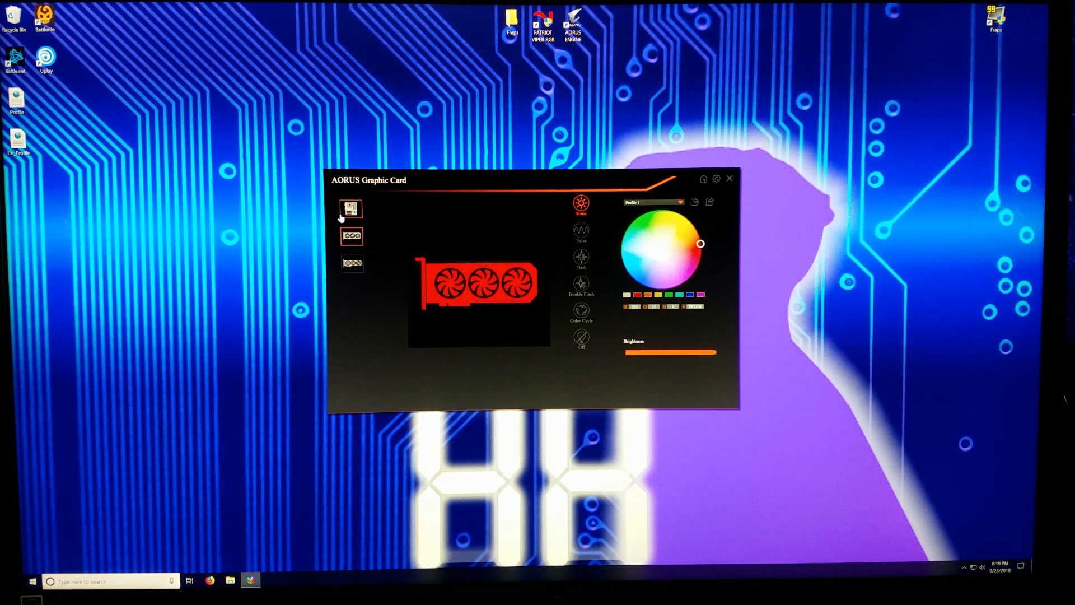
{"action": "left_click", "coordinate": [352, 263]}
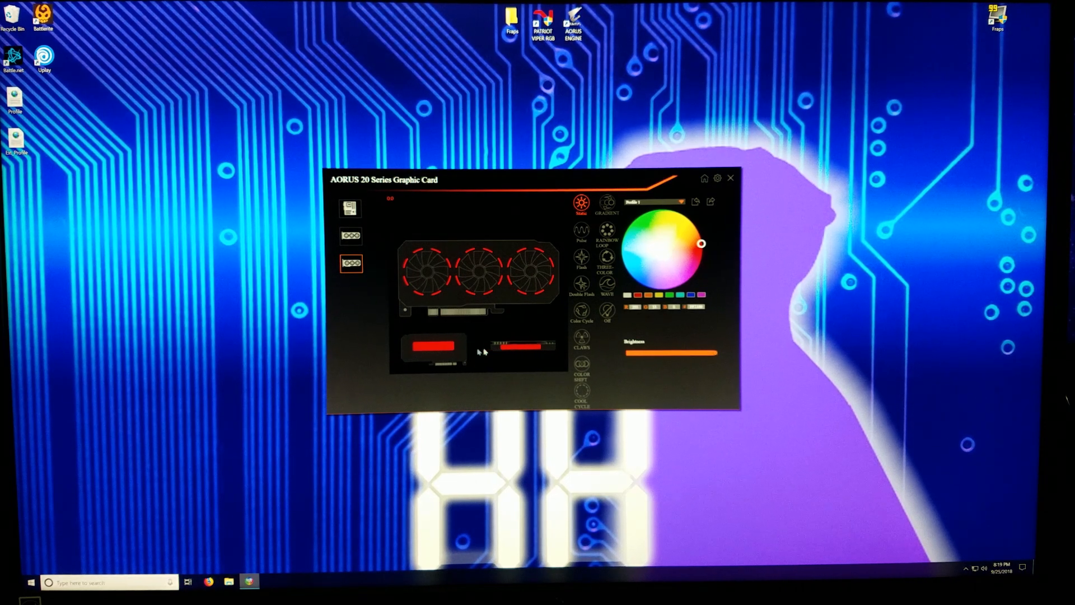
{"action": "mouse_move", "coordinate": [530, 301]}
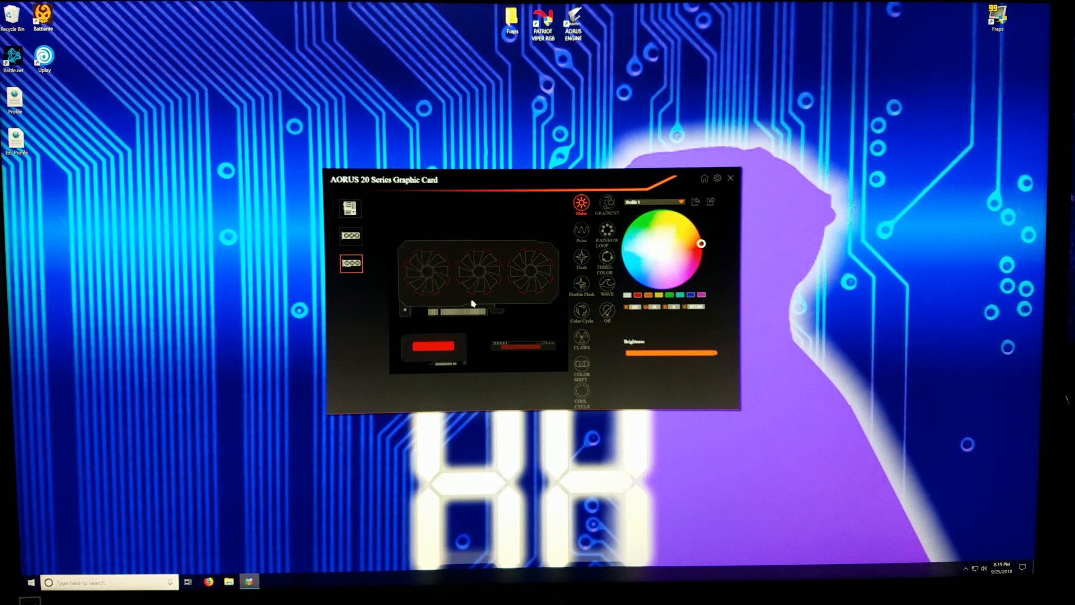
{"action": "left_click", "coordinate": [350, 236]}
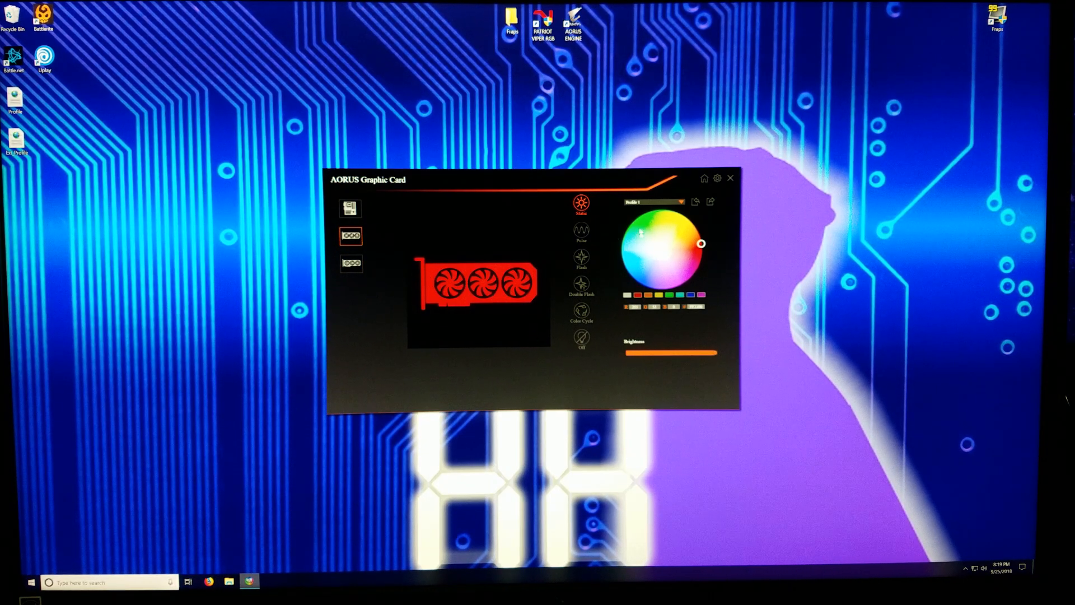
Step: Reopen the X470 AORUS GAMING 7 WIFI motherboard page with its LED zones
{"action": "left_click", "coordinate": [350, 209]}
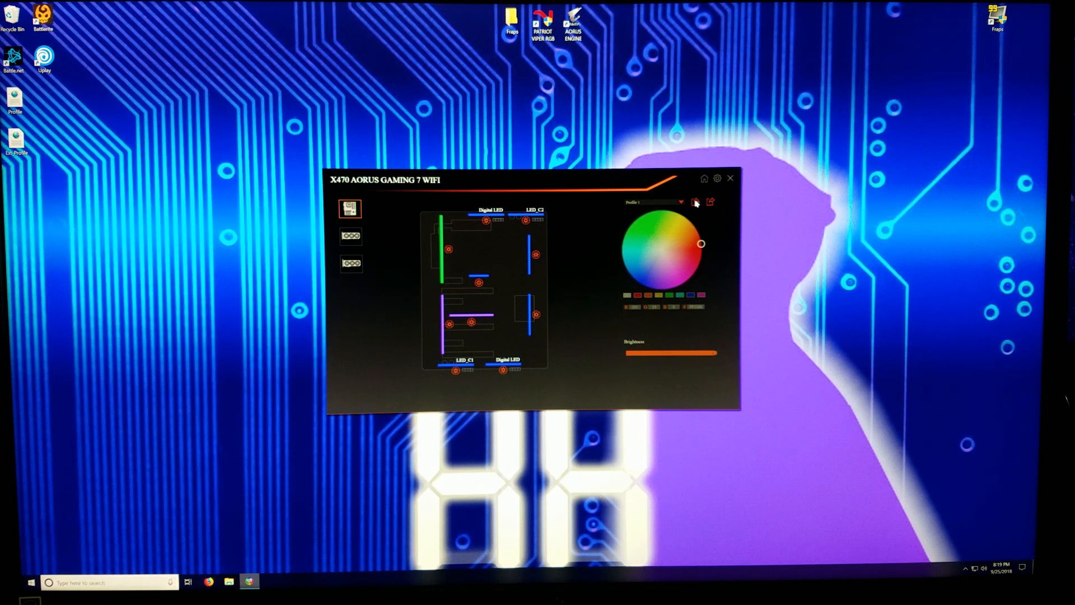
{"action": "mouse_move", "coordinate": [467, 267]}
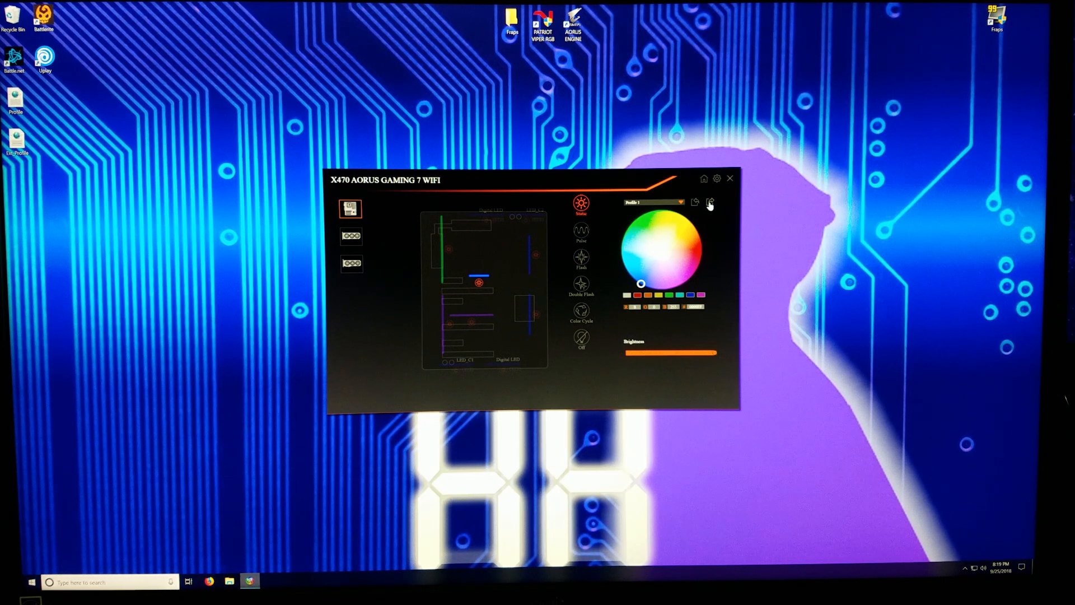
{"action": "left_click", "coordinate": [695, 202]}
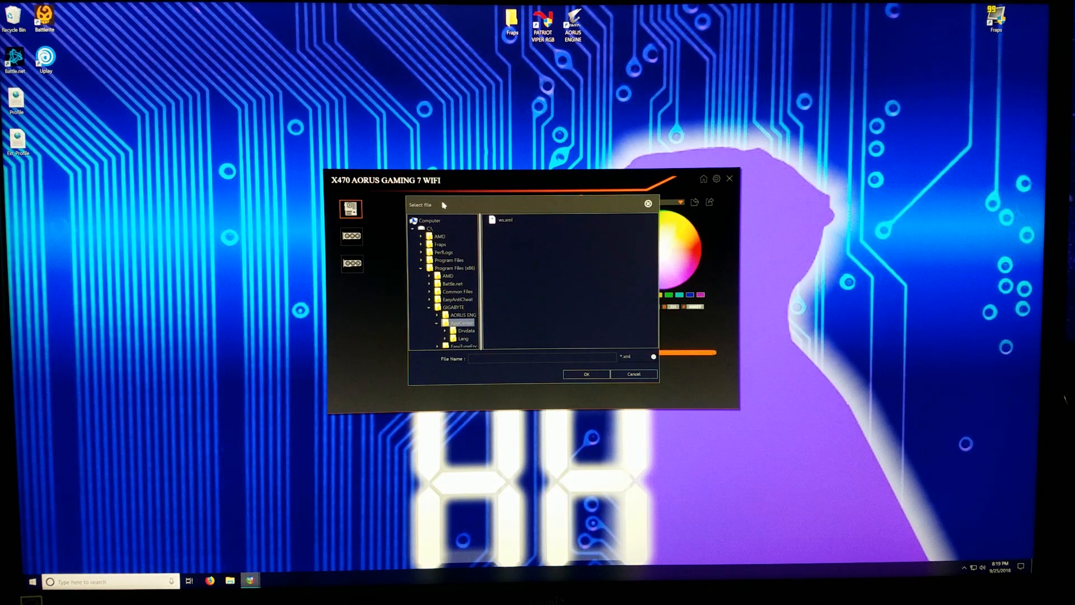
{"action": "mouse_move", "coordinate": [540, 313]}
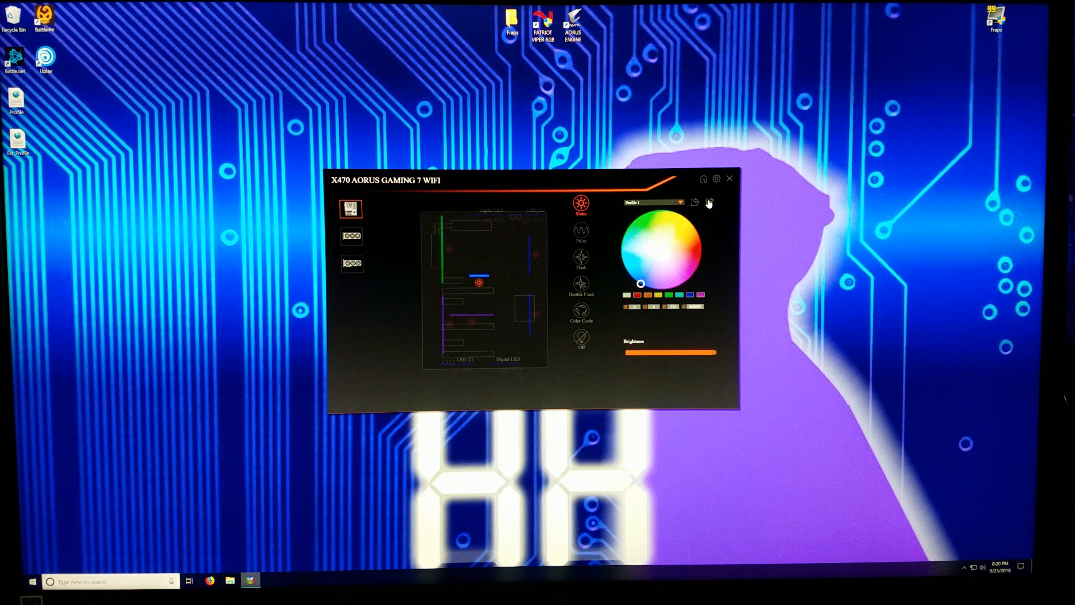
{"action": "left_click", "coordinate": [709, 203]}
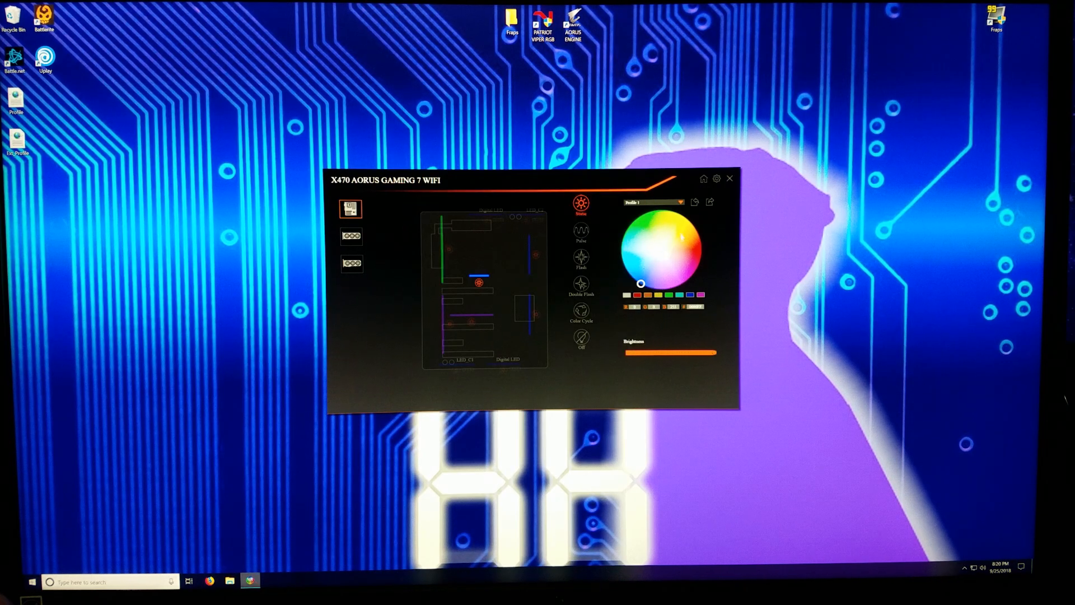
Step: Pick a new colour for the middle LED zone and apply it
{"action": "left_click", "coordinate": [695, 201]}
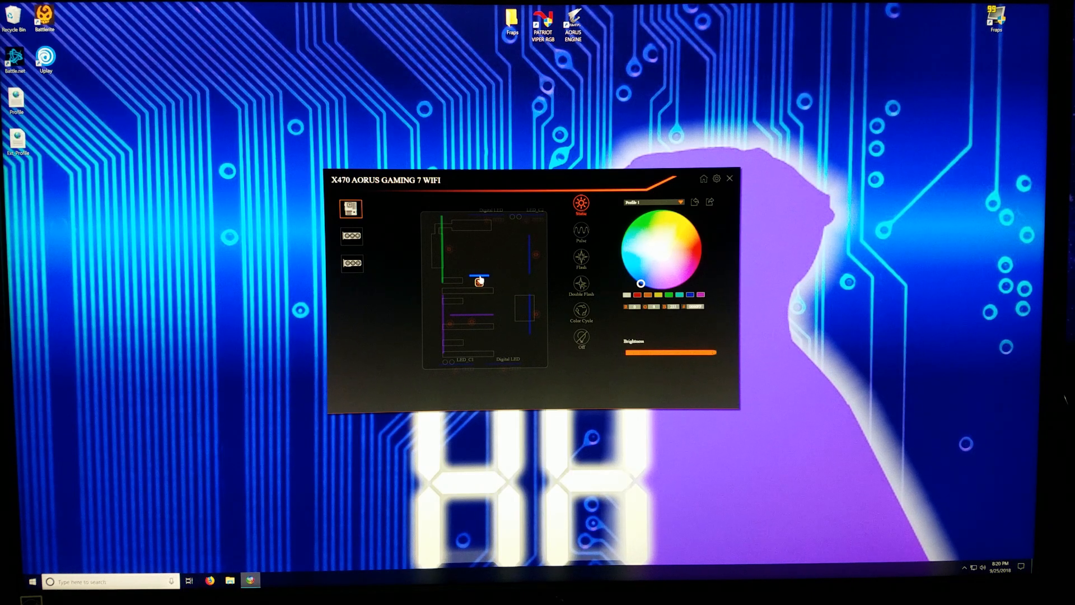
{"action": "mouse_move", "coordinate": [482, 262]}
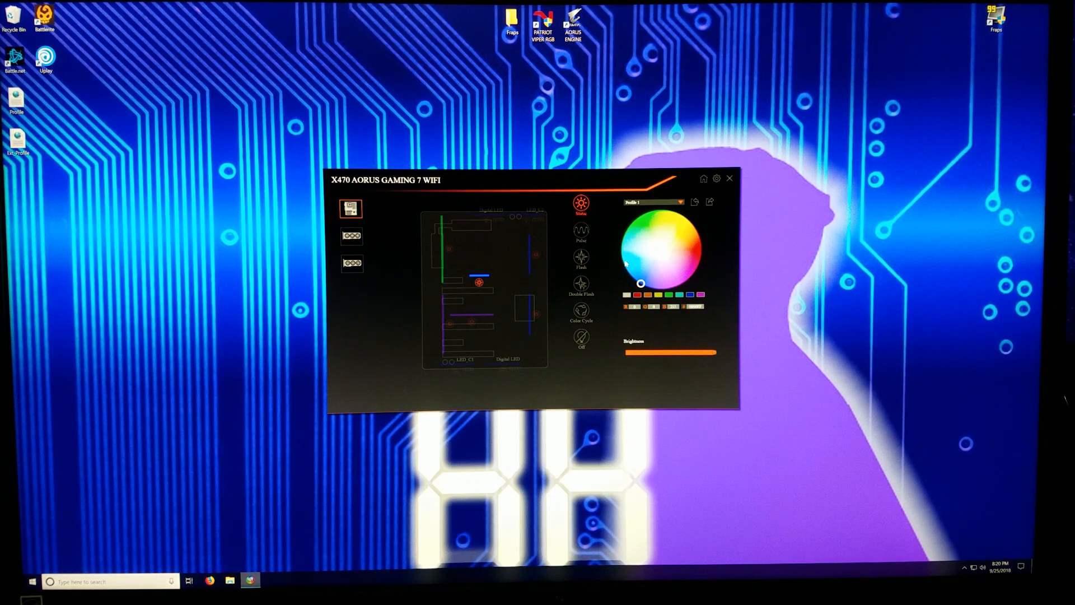
{"action": "left_click", "coordinate": [687, 248]}
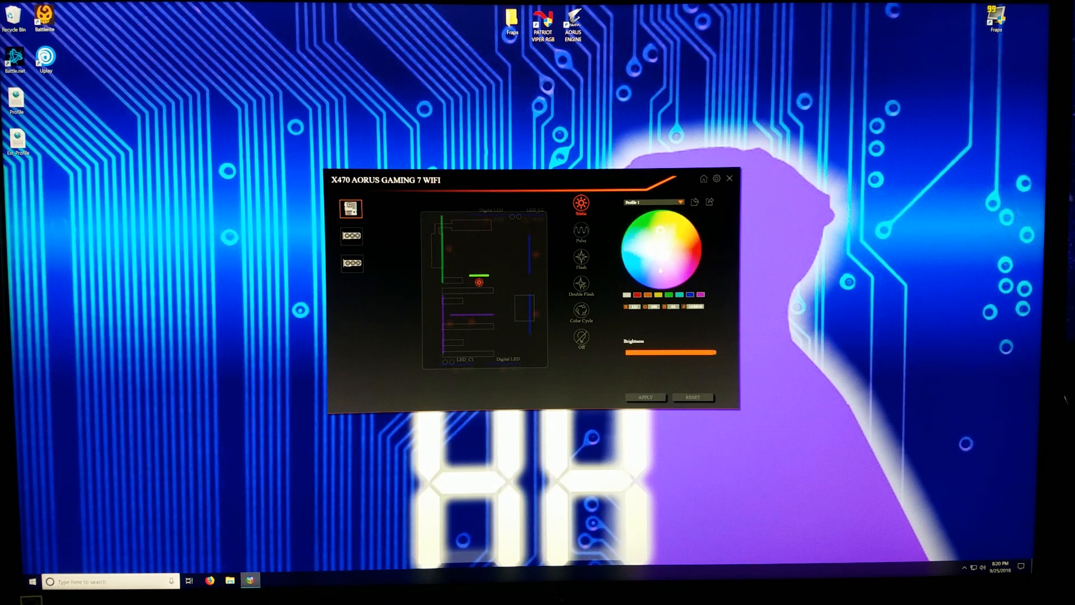
{"action": "left_click", "coordinate": [644, 397]}
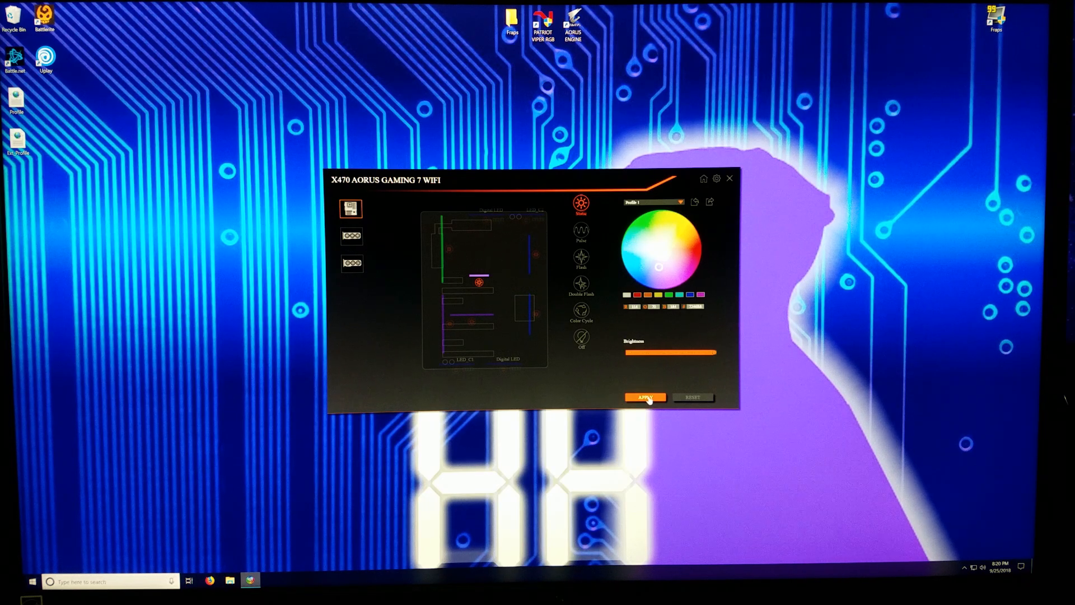
Step: Apply the middle zone's colour and reopen the centre LED zone's colour settings
{"action": "left_click", "coordinate": [645, 397]}
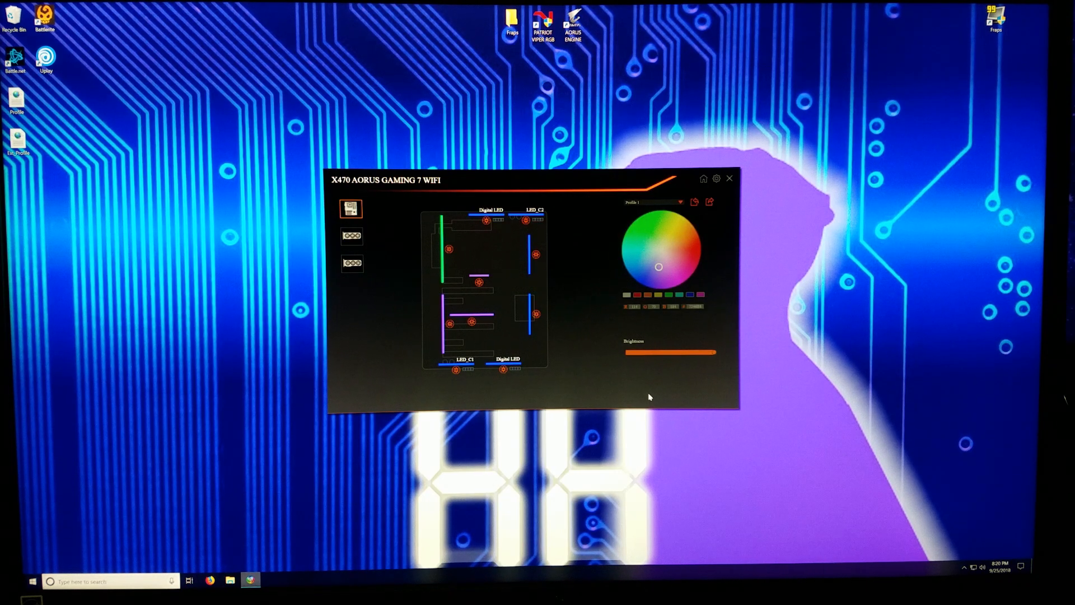
{"action": "mouse_move", "coordinate": [538, 303]}
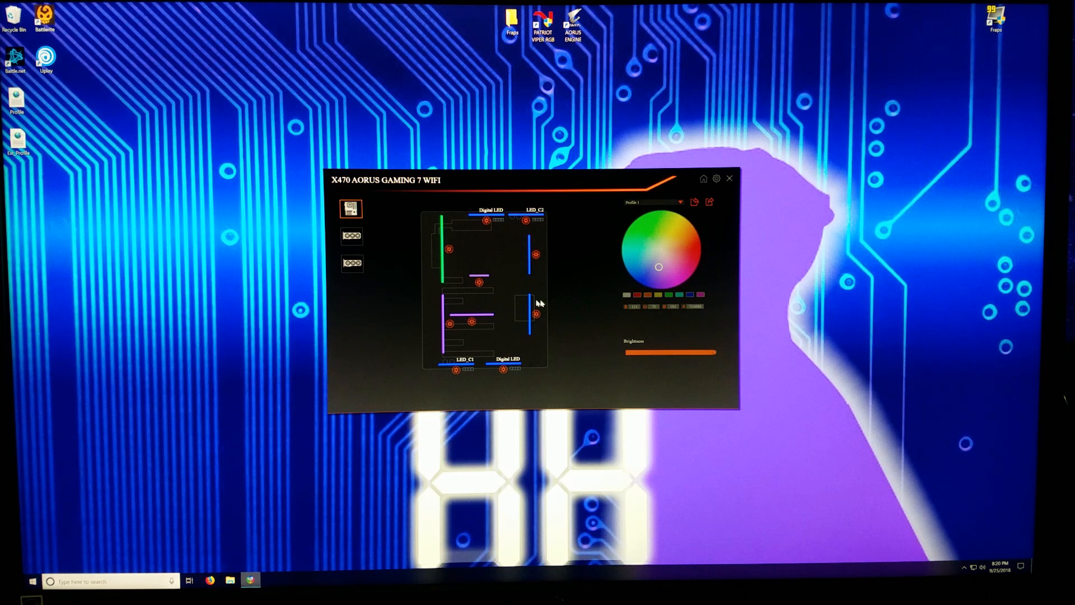
{"action": "left_click", "coordinate": [479, 283]}
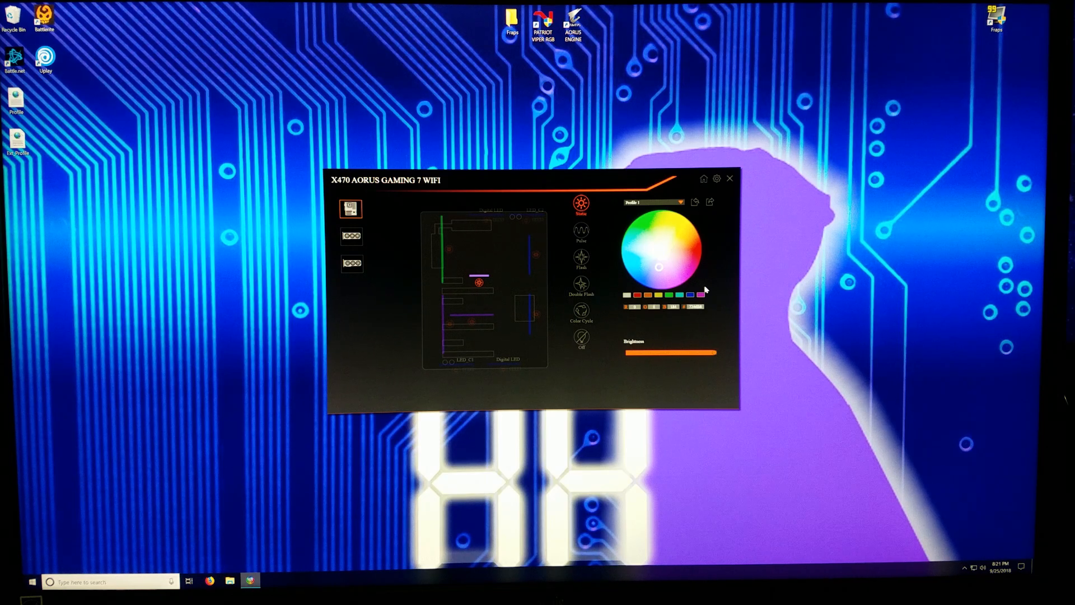
{"action": "mouse_move", "coordinate": [689, 318]}
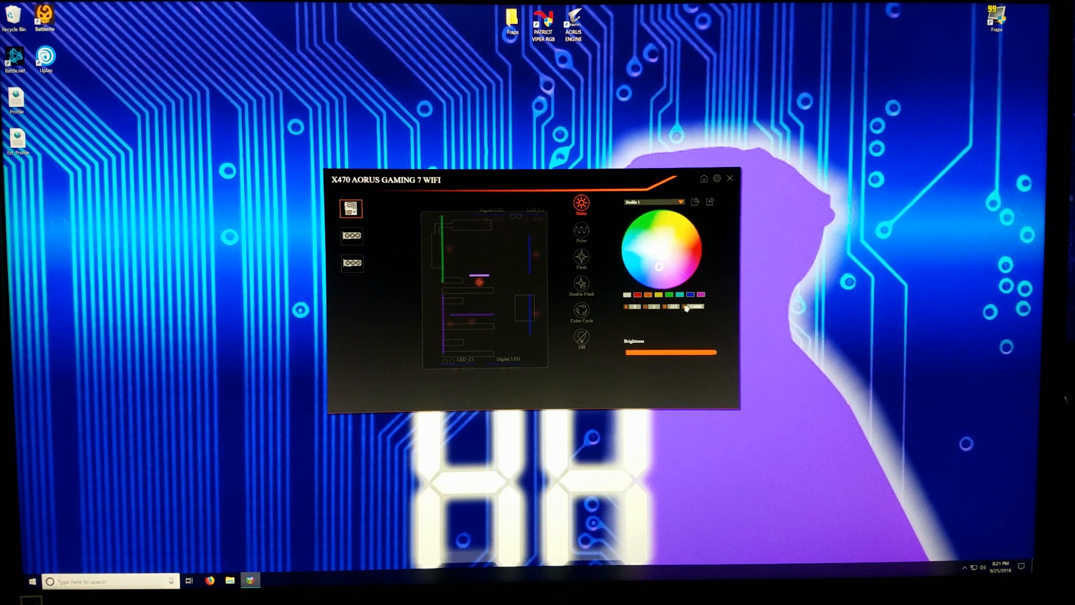
{"action": "mouse_move", "coordinate": [658, 394]}
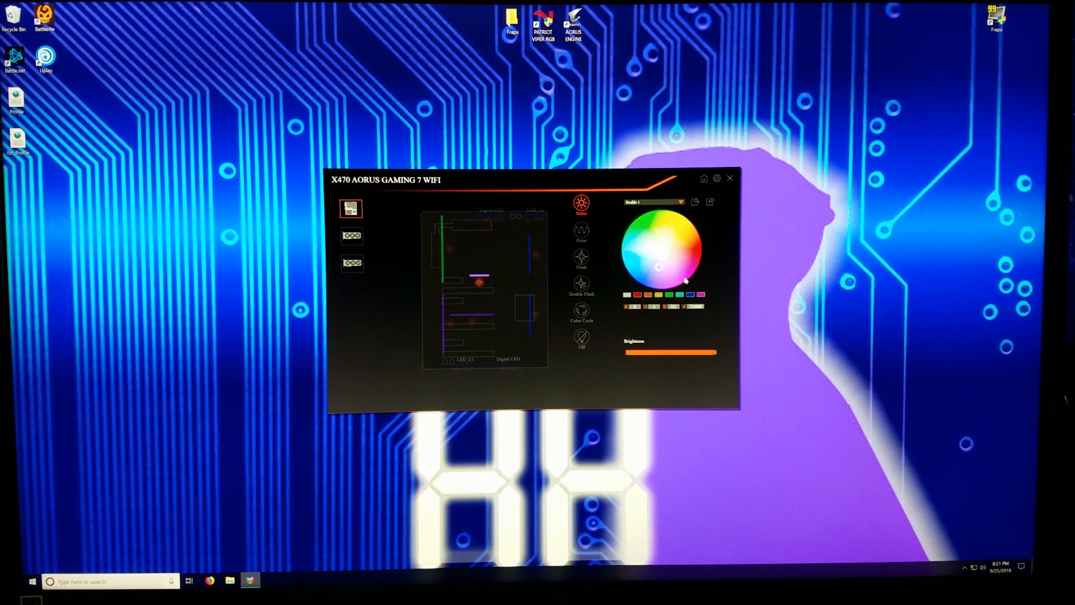
Step: Set the centre LED zone to blue after trying red, and raise its brightness
{"action": "left_click", "coordinate": [641, 283]}
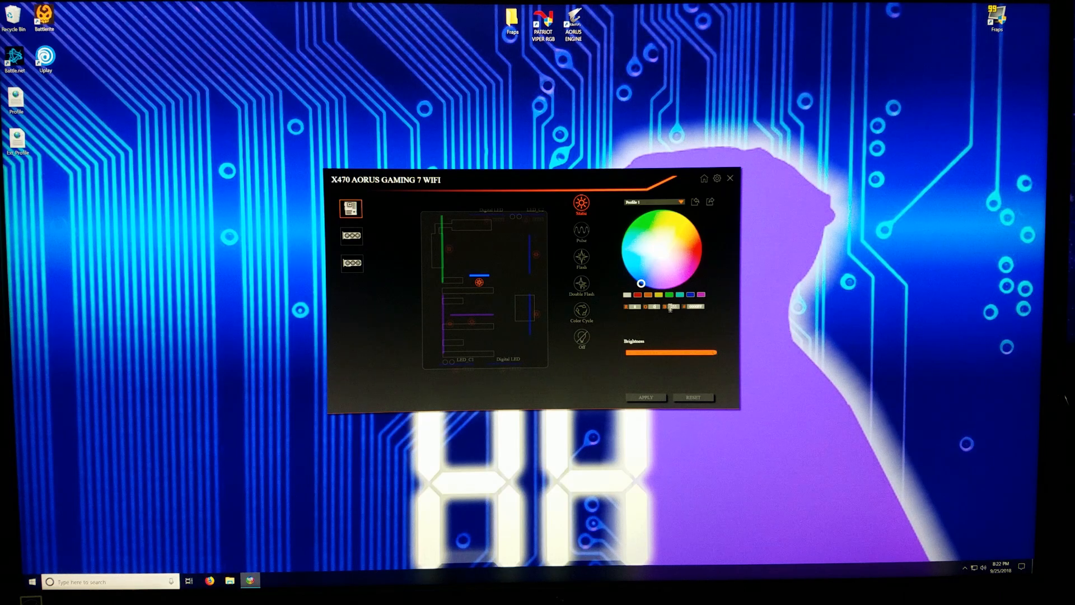
{"action": "mouse_move", "coordinate": [663, 332]}
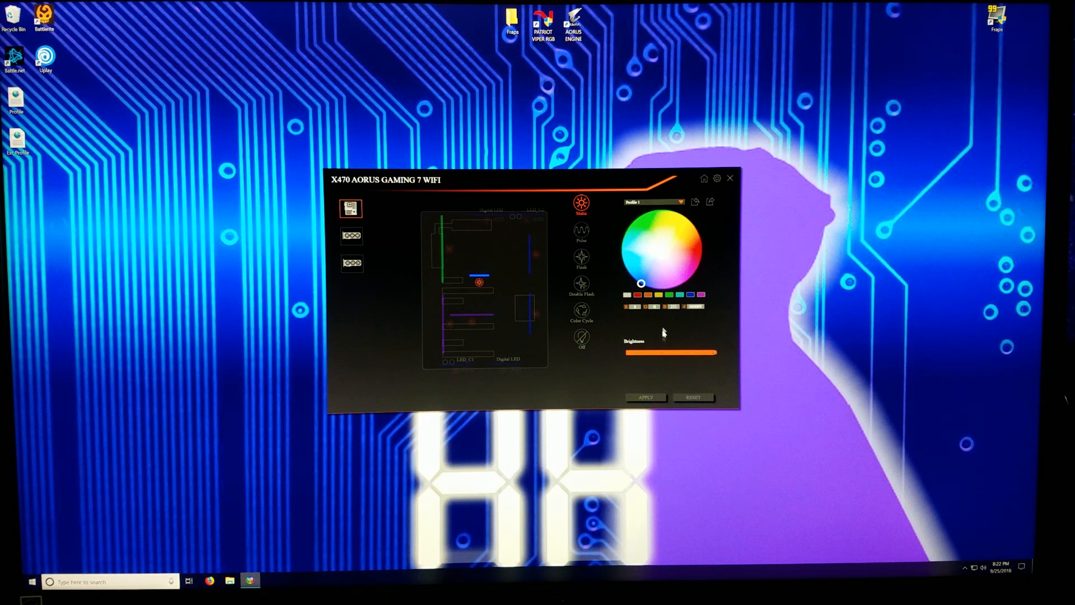
{"action": "left_click", "coordinate": [627, 295]}
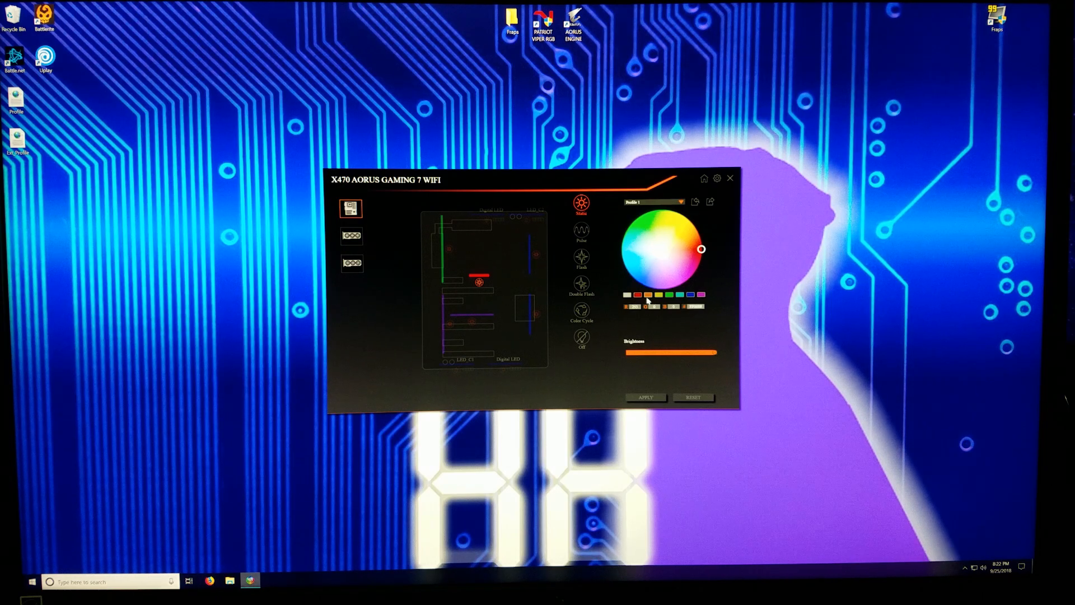
{"action": "left_click", "coordinate": [657, 296]}
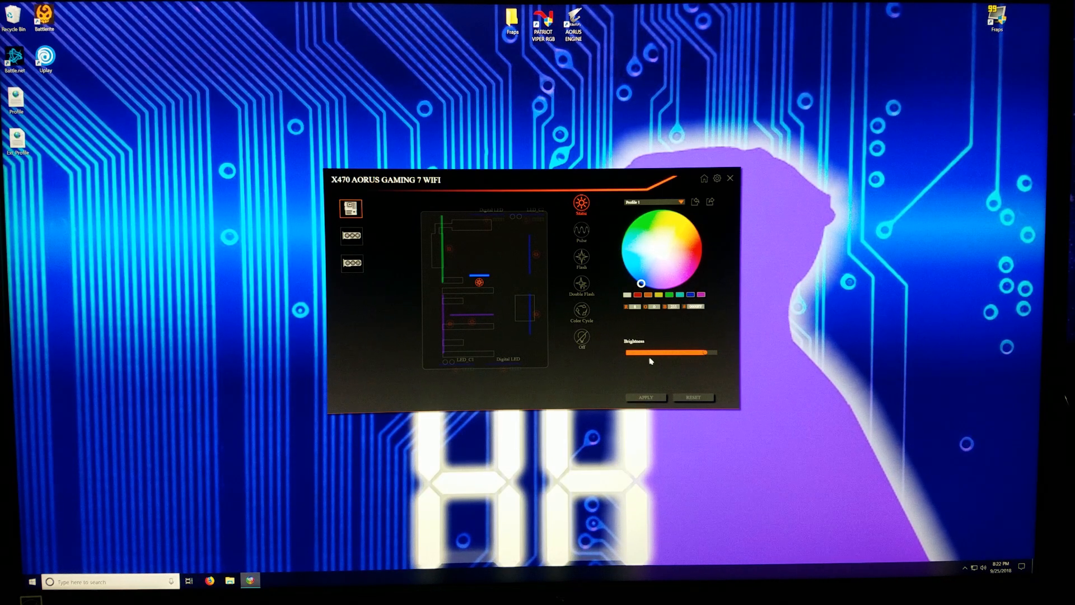
{"action": "left_click_drag", "start_coordinate": [651, 353], "coordinate": [705, 353]}
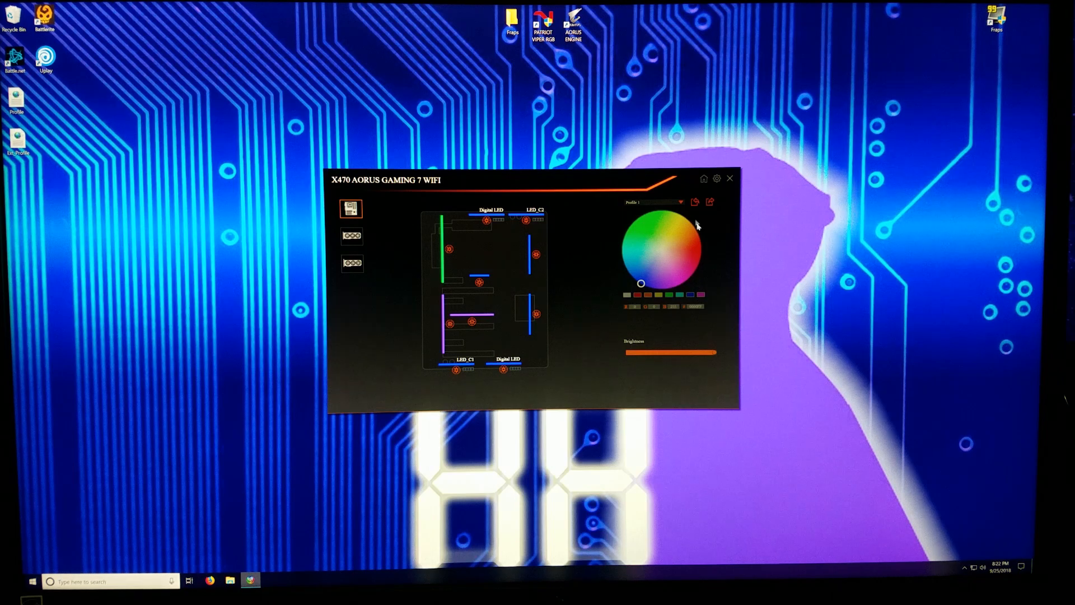
{"action": "left_click", "coordinate": [717, 179]}
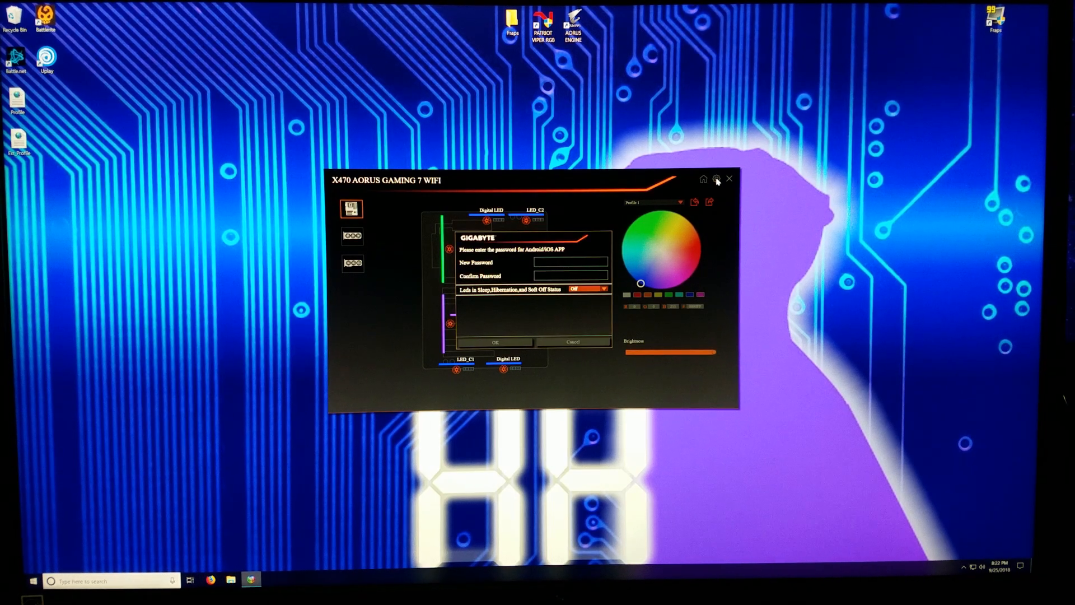
{"action": "mouse_move", "coordinate": [516, 253]}
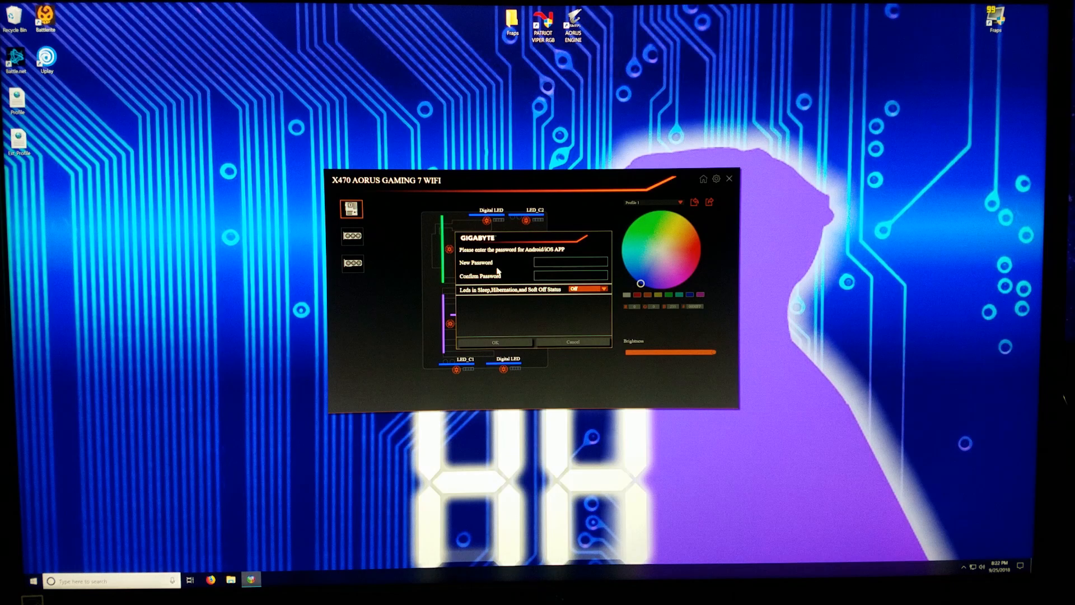
{"action": "mouse_move", "coordinate": [583, 342]}
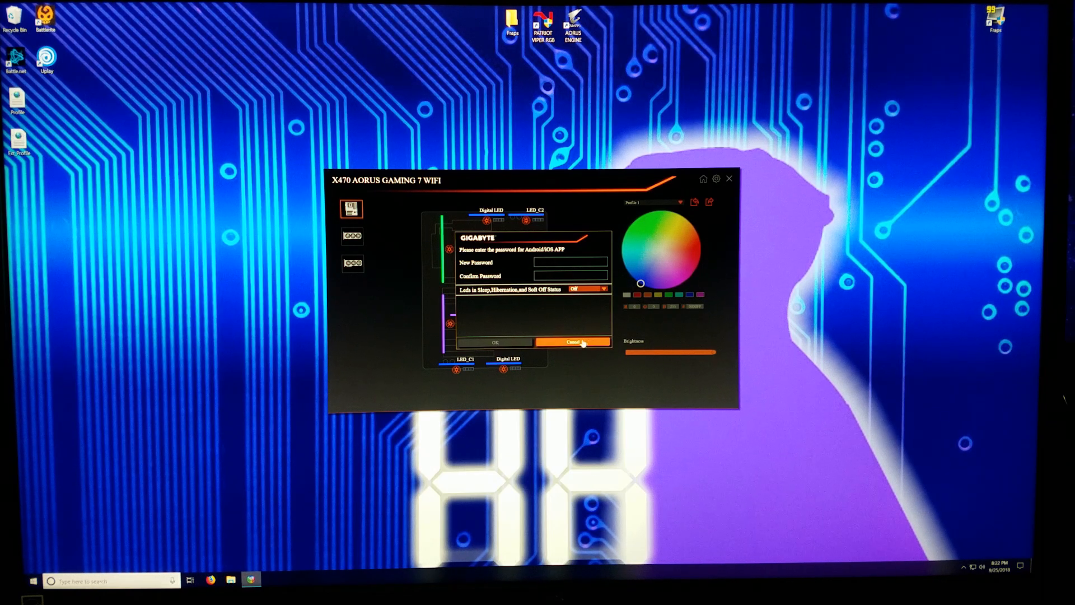
{"action": "left_click", "coordinate": [574, 342]}
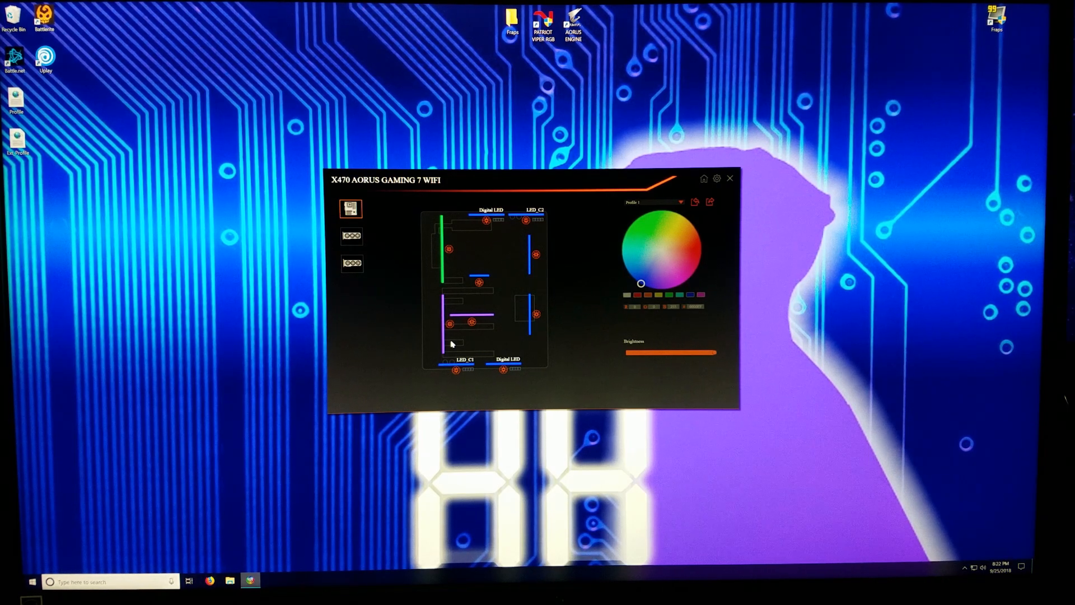
{"action": "mouse_move", "coordinate": [466, 242]}
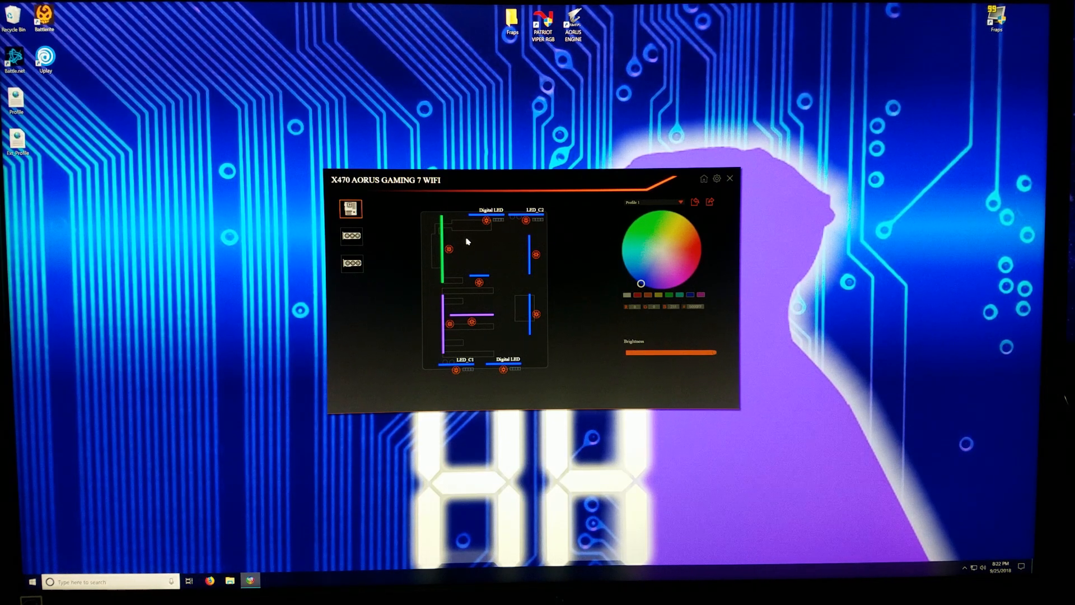
{"action": "mouse_move", "coordinate": [525, 314]}
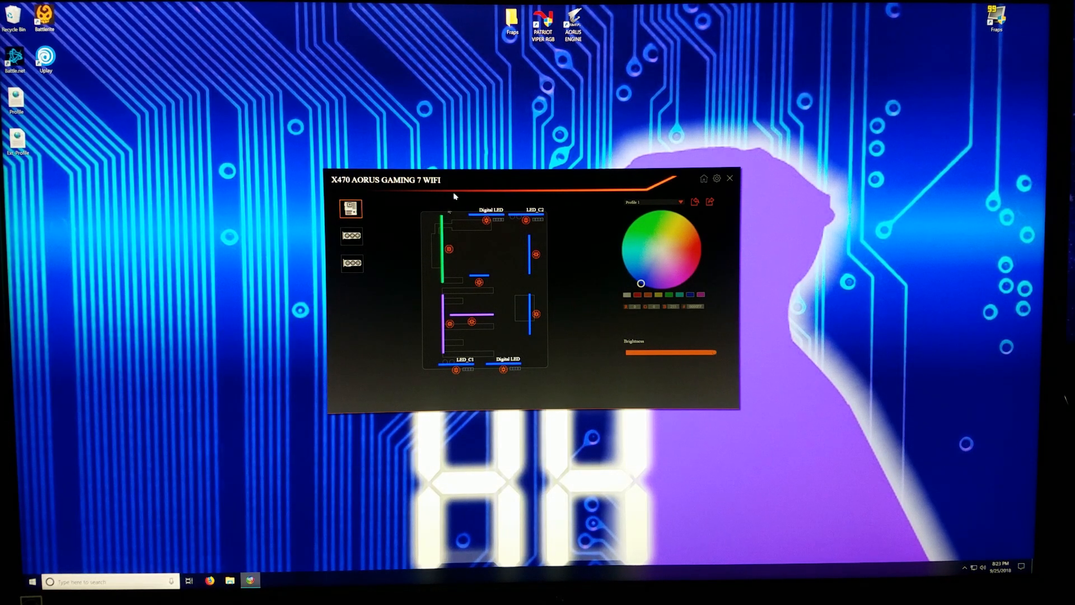
{"action": "mouse_move", "coordinate": [475, 178]}
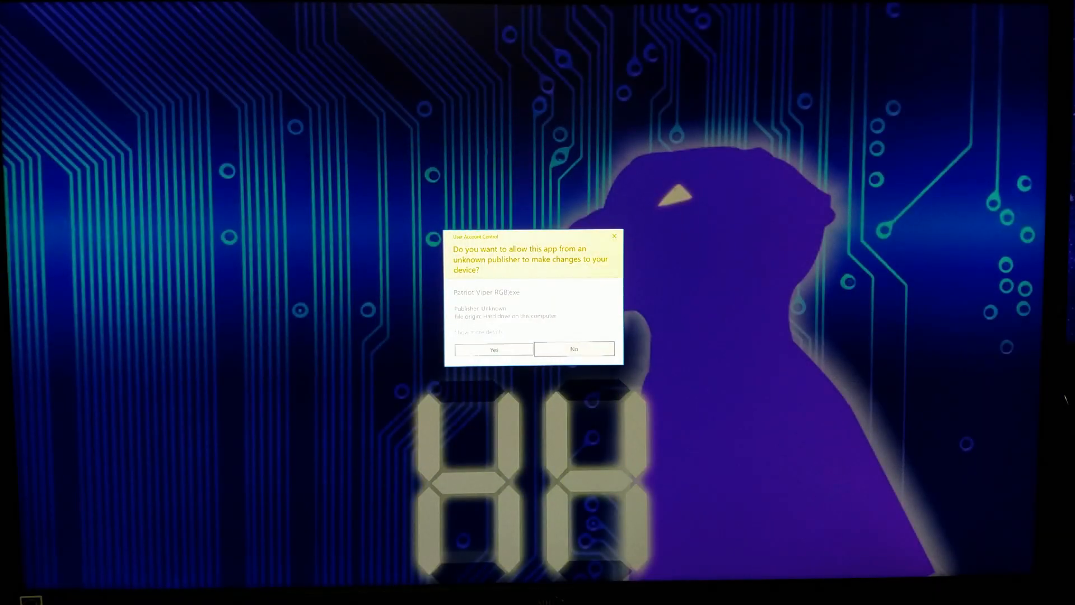
Step: Allow Viper RGB to run, keep the Aurora RAM effect, and close it
{"action": "left_click", "coordinate": [493, 349]}
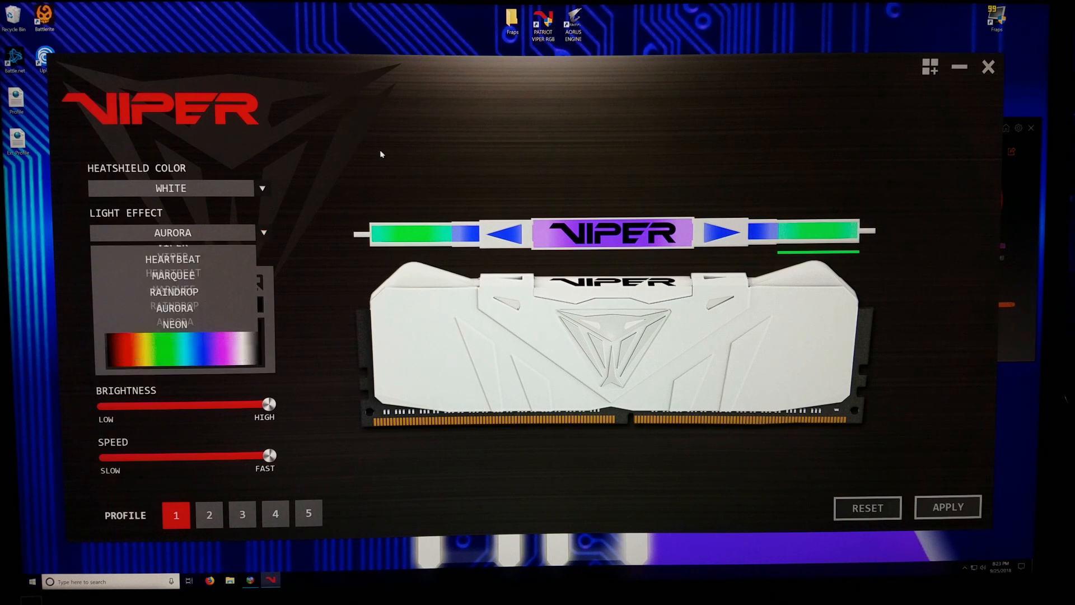
{"action": "left_click", "coordinate": [174, 308]}
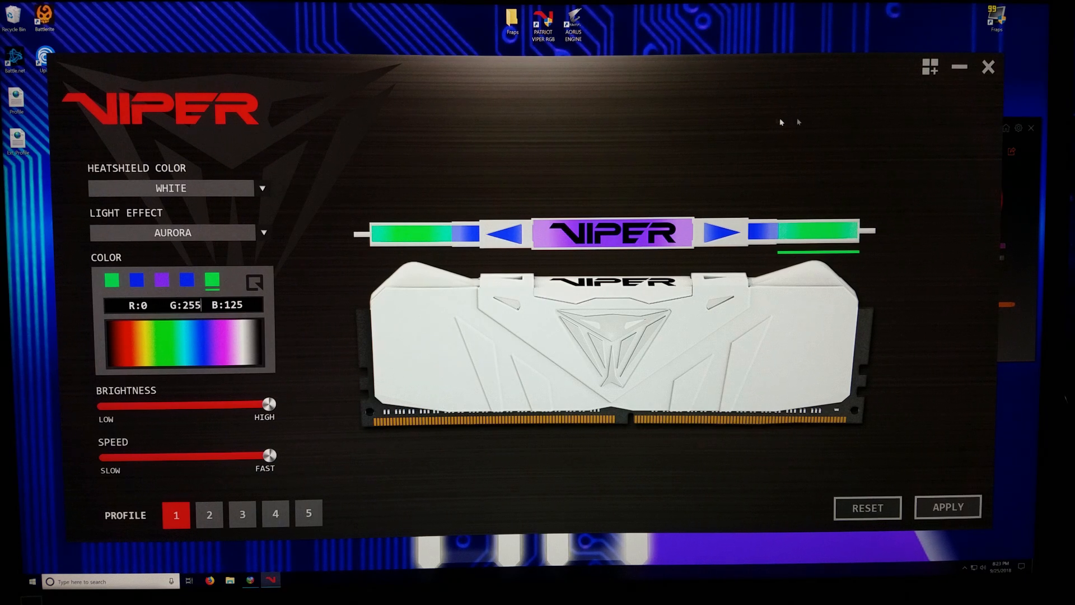
{"action": "mouse_move", "coordinate": [842, 134]}
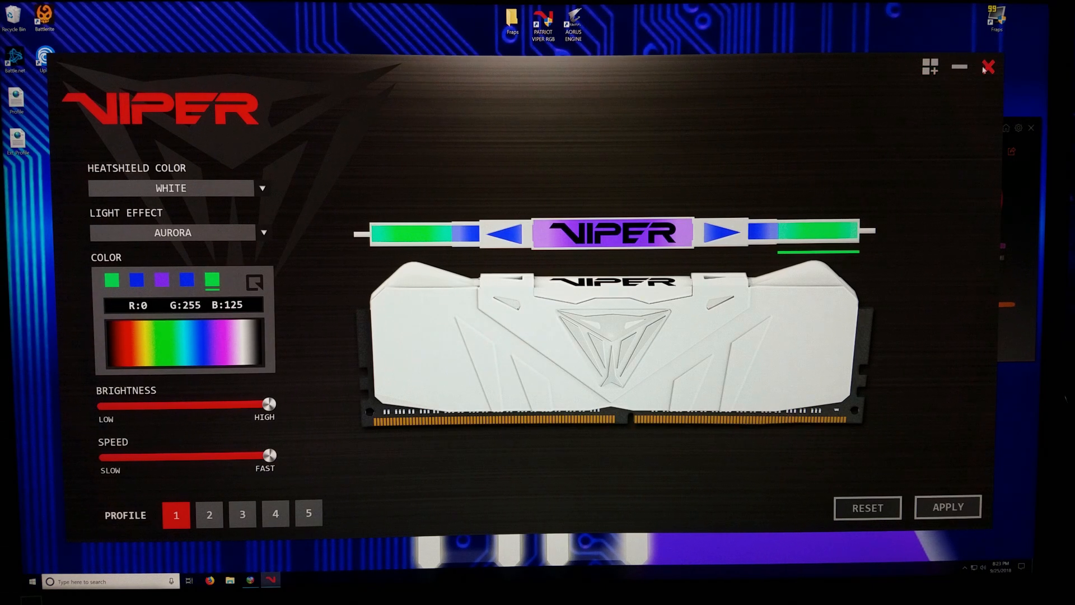
{"action": "left_click", "coordinate": [989, 67]}
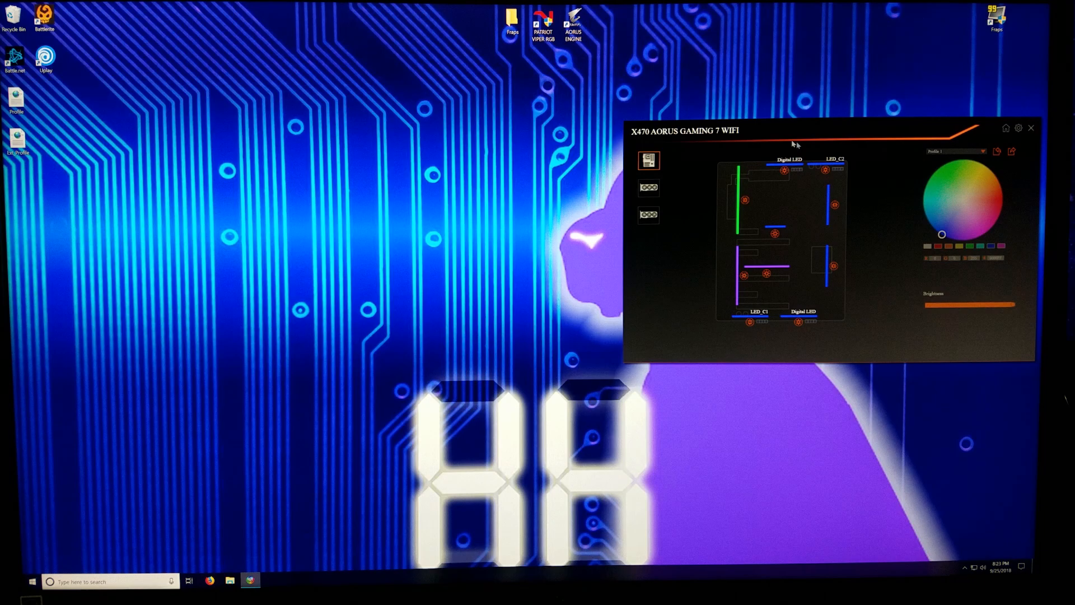